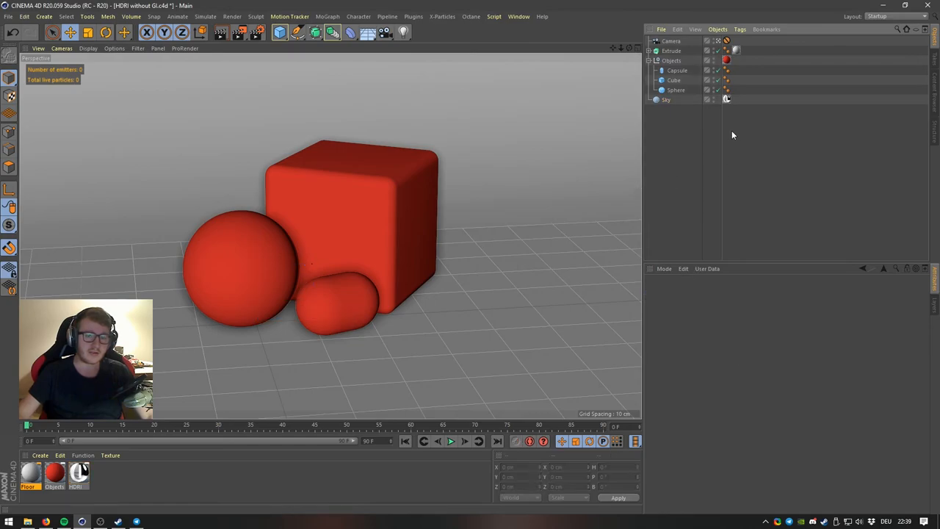
Collapse the Objects null, select the Camera, and bring up the Physical render settings
left_click(666, 99)
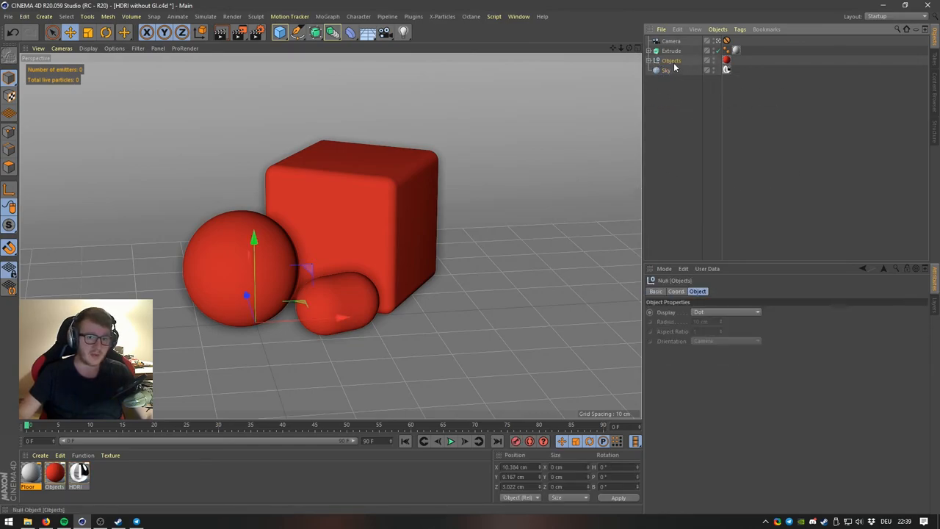
left_click(670, 40)
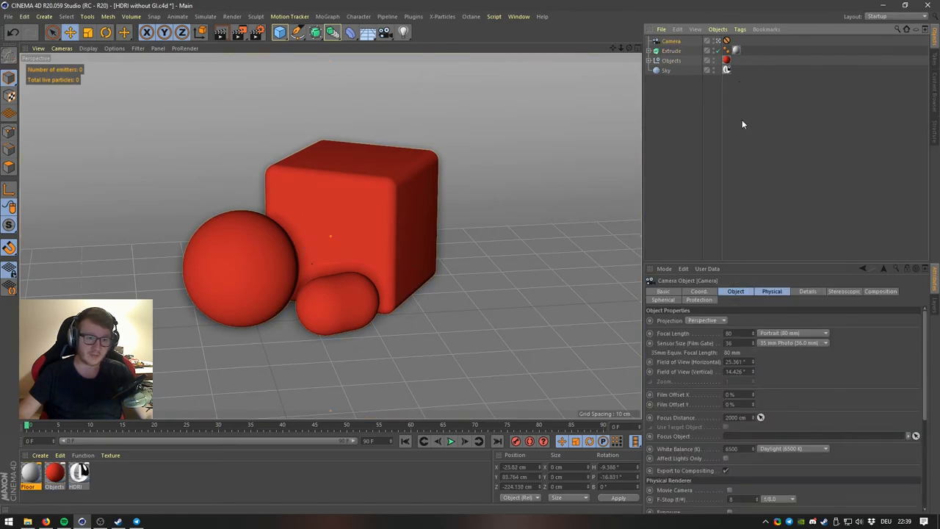
left_click(201, 31)
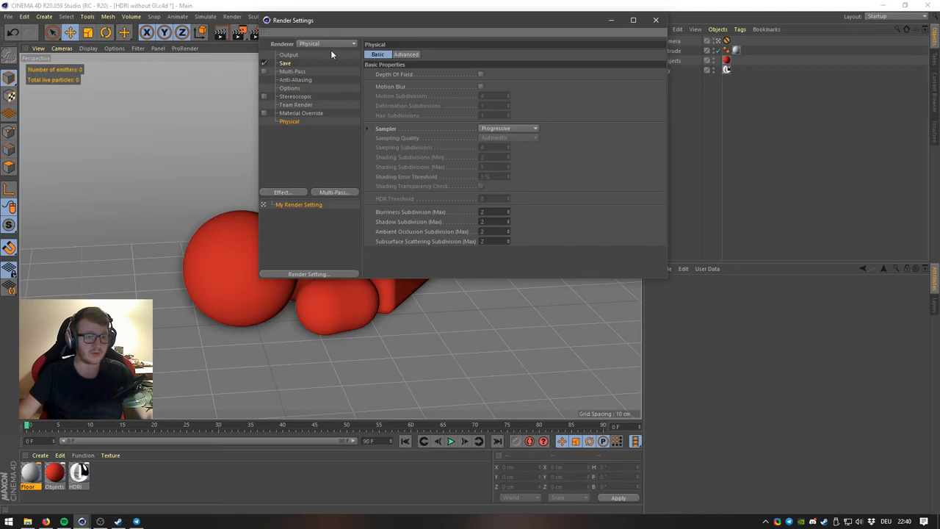
mouse_move(339, 97)
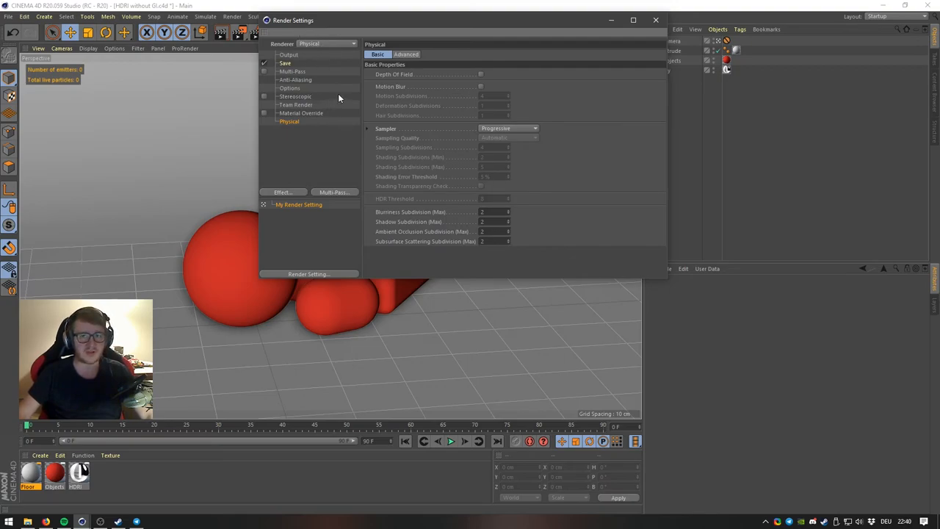
left_click(654, 19)
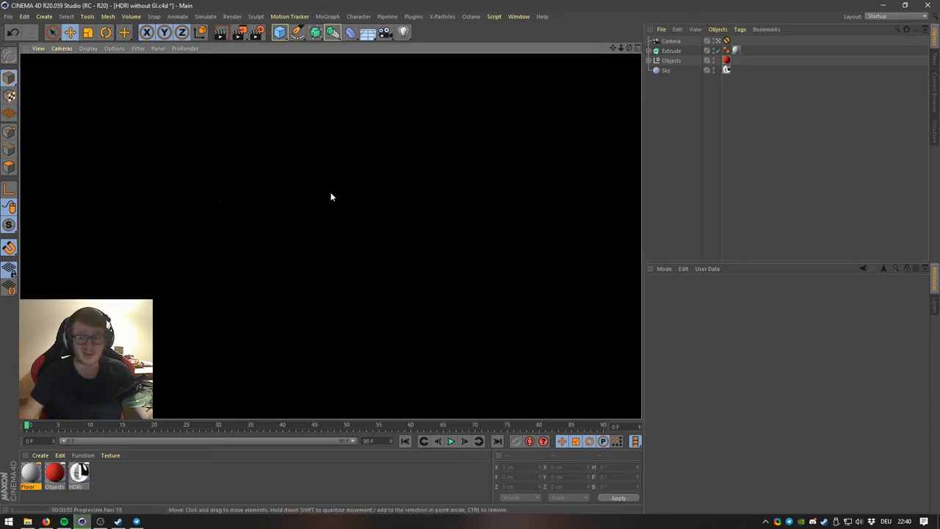
mouse_move(848, 125)
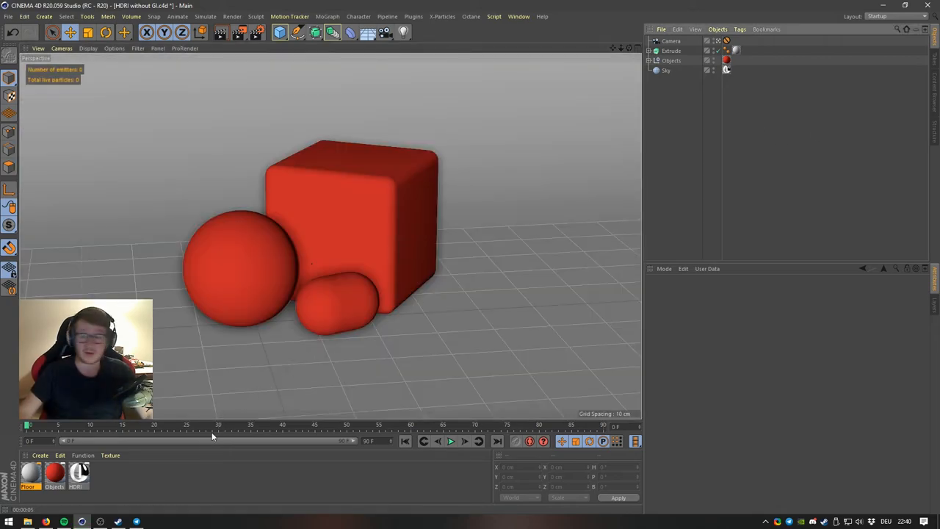
mouse_move(176, 464)
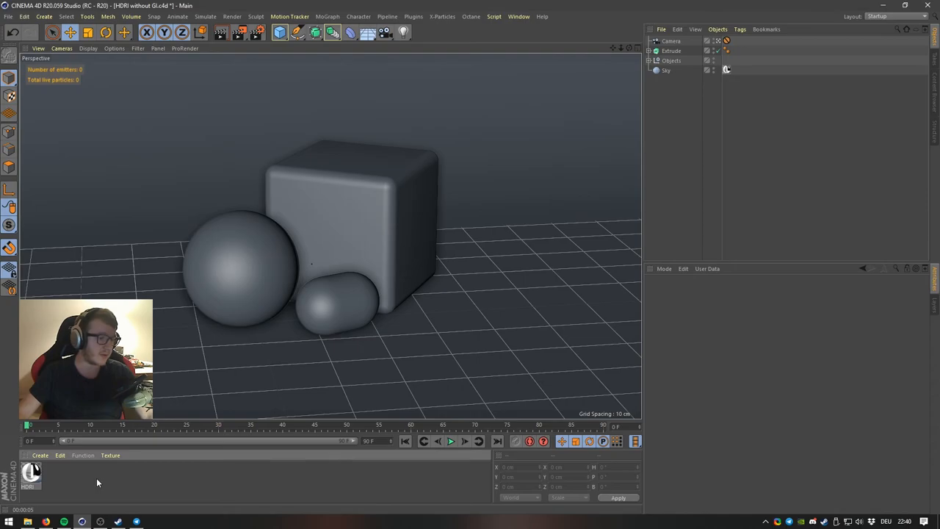
Create material Mat with an orange Lambertian (Diffuse) reflectance layer
double_click(32, 475)
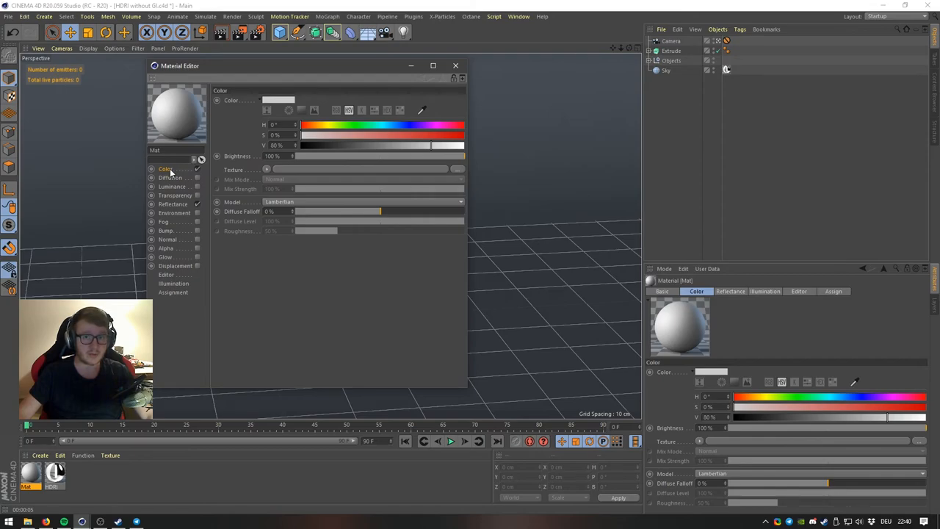
mouse_move(197, 174)
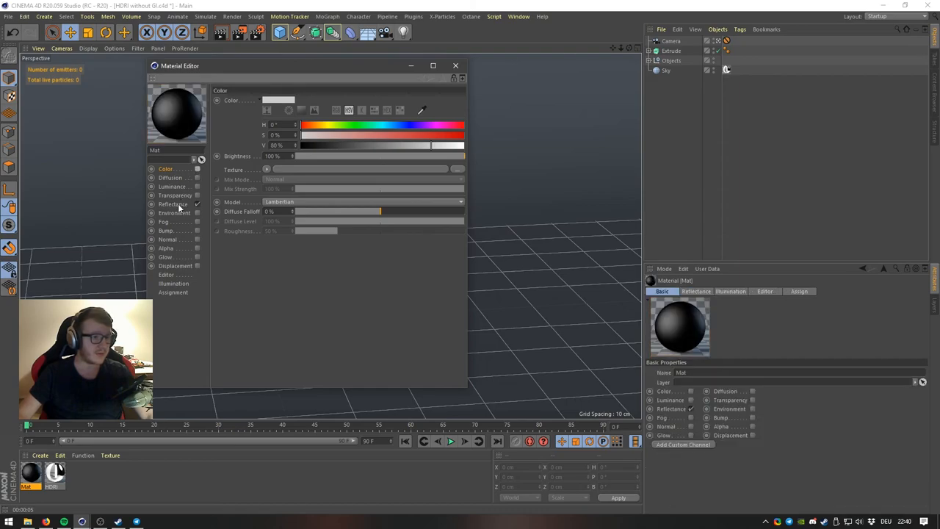
left_click(173, 204)
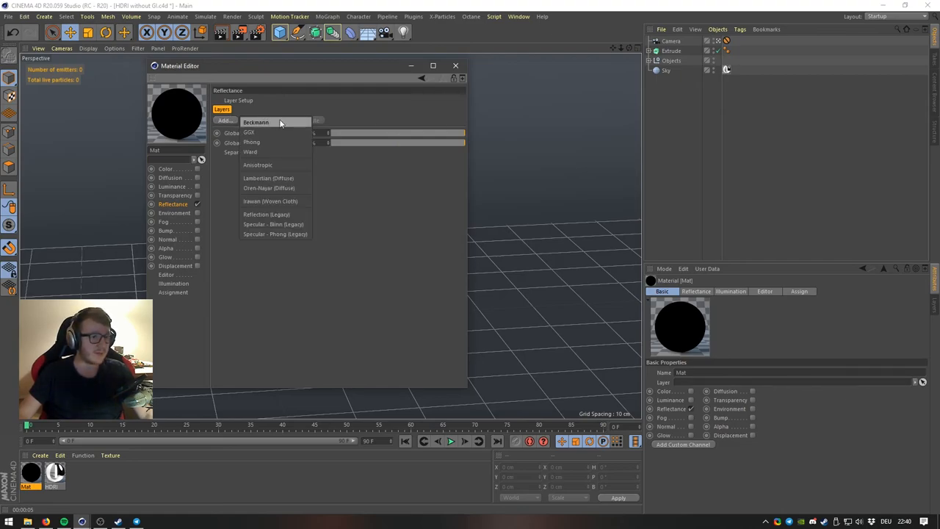
mouse_move(268, 178)
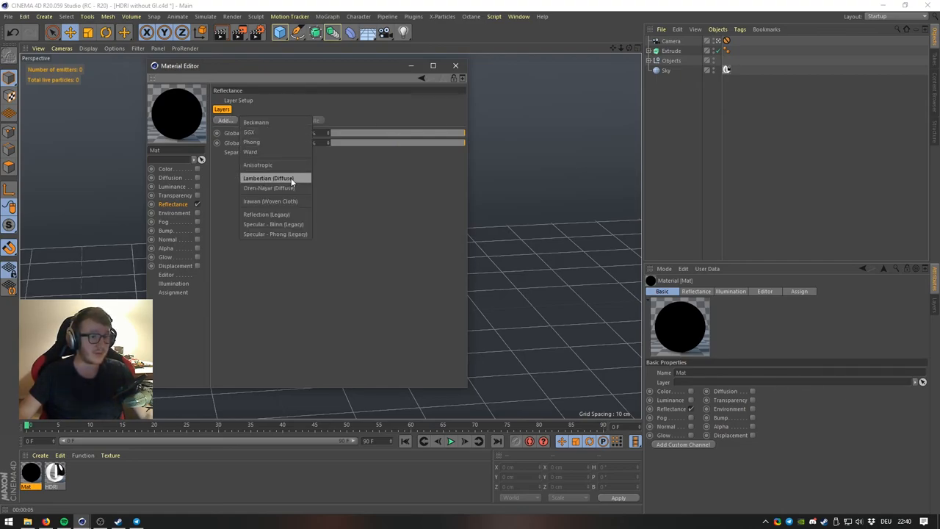
left_click(268, 178)
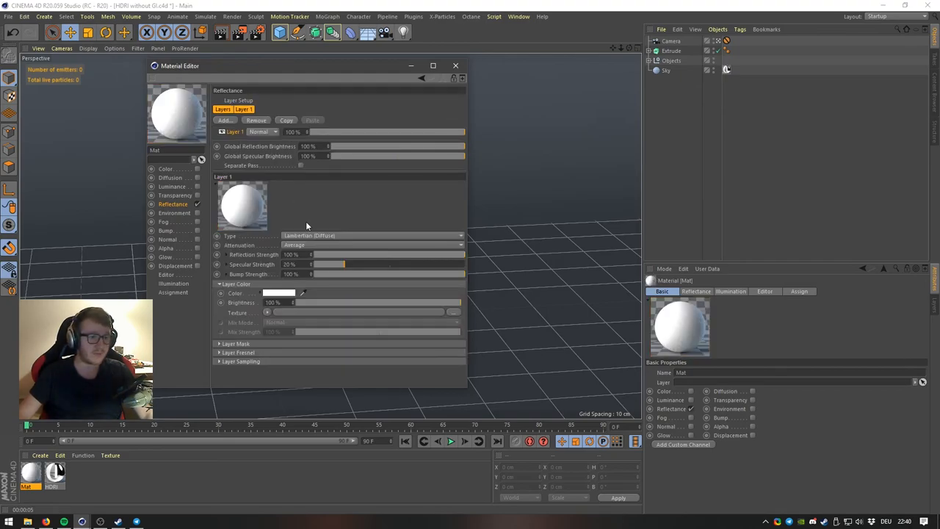
left_click(283, 293)
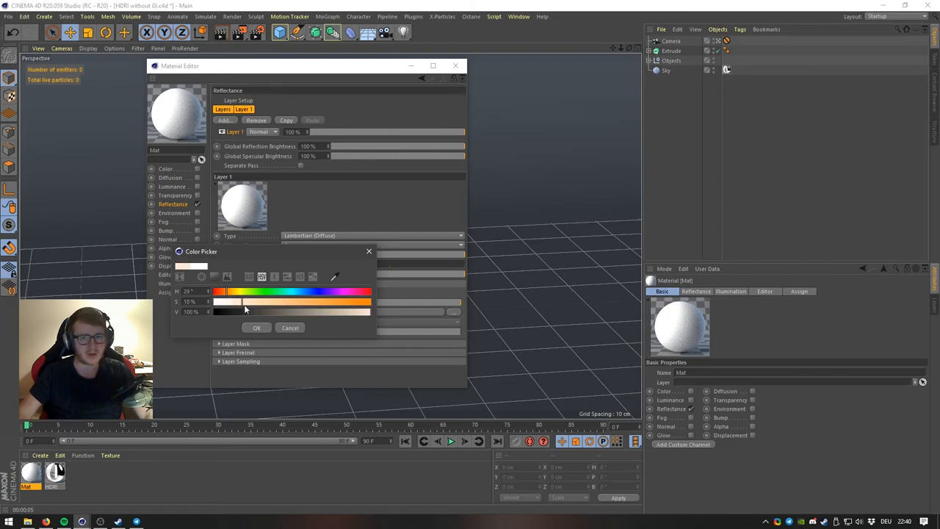
left_click_drag(246, 301, 345, 301)
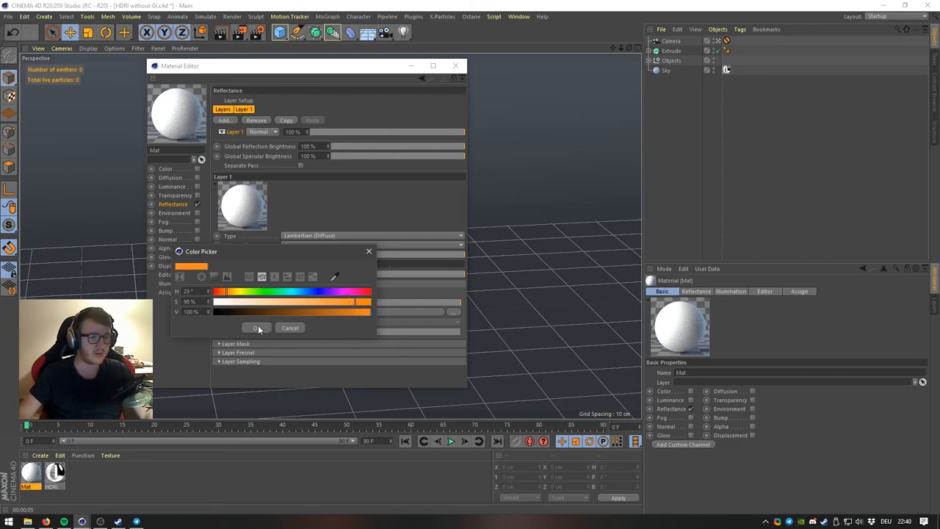
left_click(256, 327)
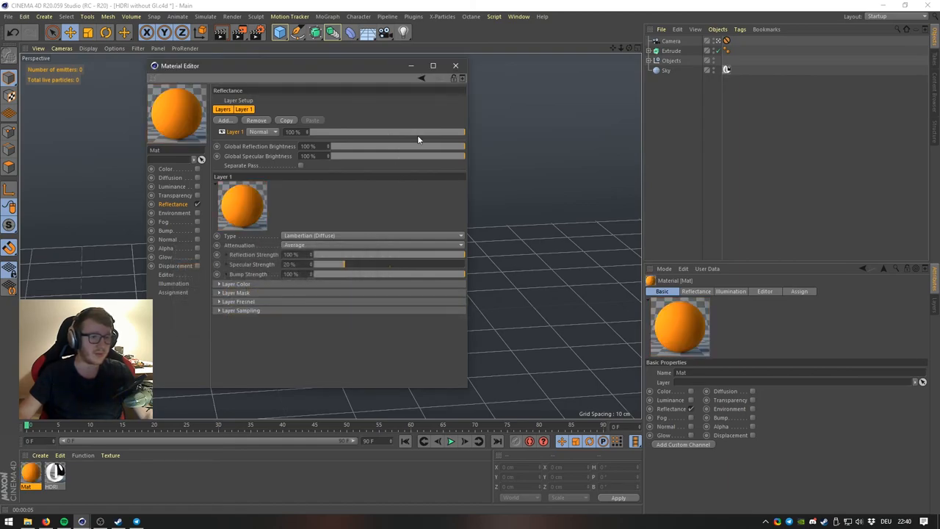
left_click(455, 65)
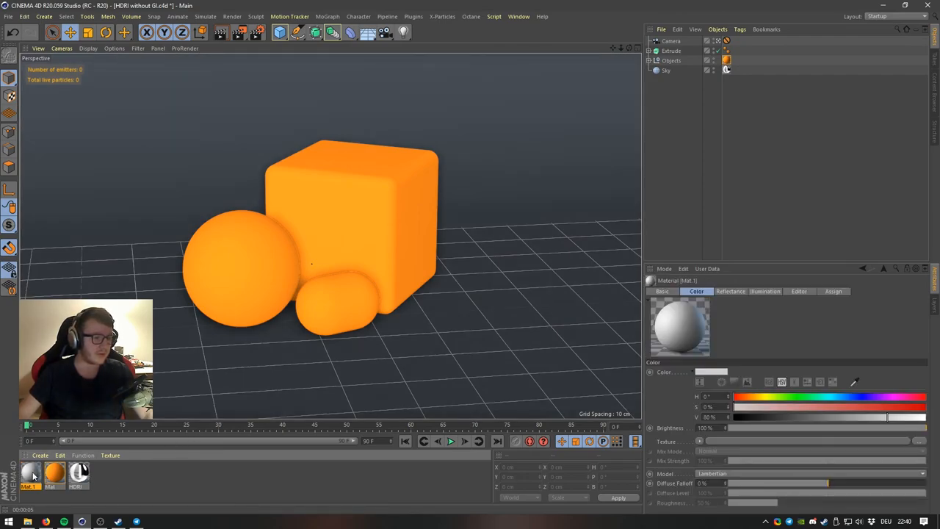
Give new material Mat.1 a light grey Lambertian diffuse layer (V 79%)
double_click(31, 474)
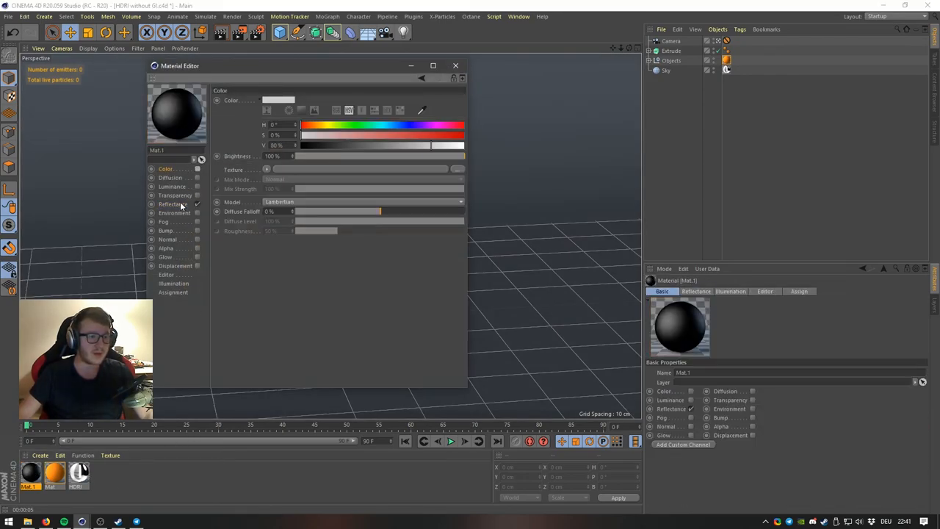
left_click(173, 204)
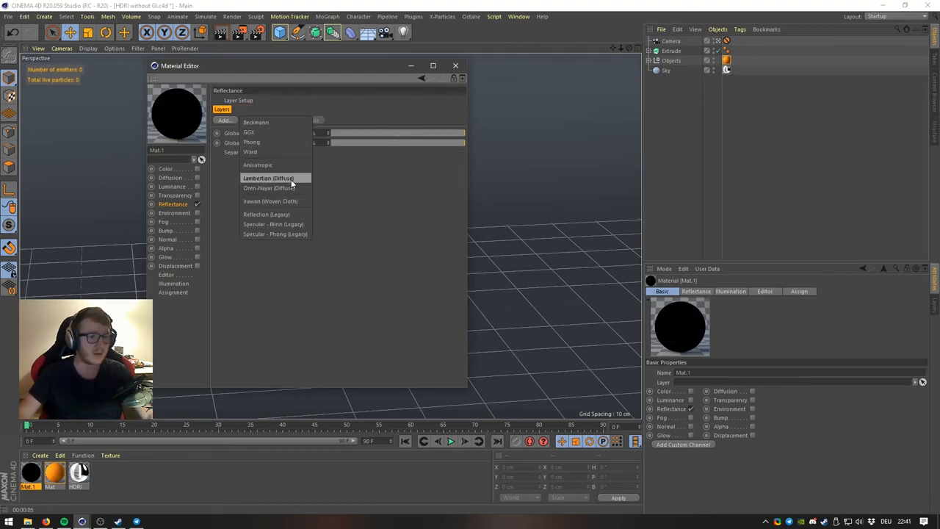
left_click(268, 178)
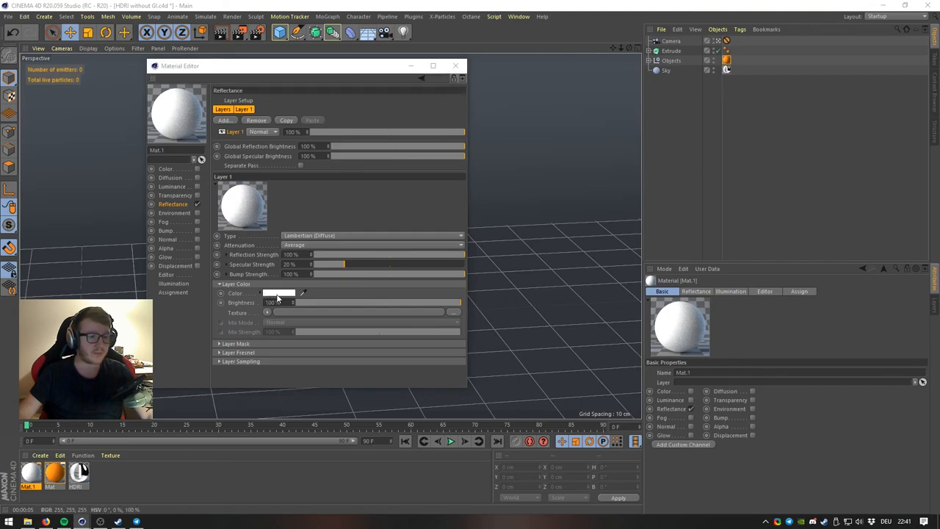
left_click(283, 293)
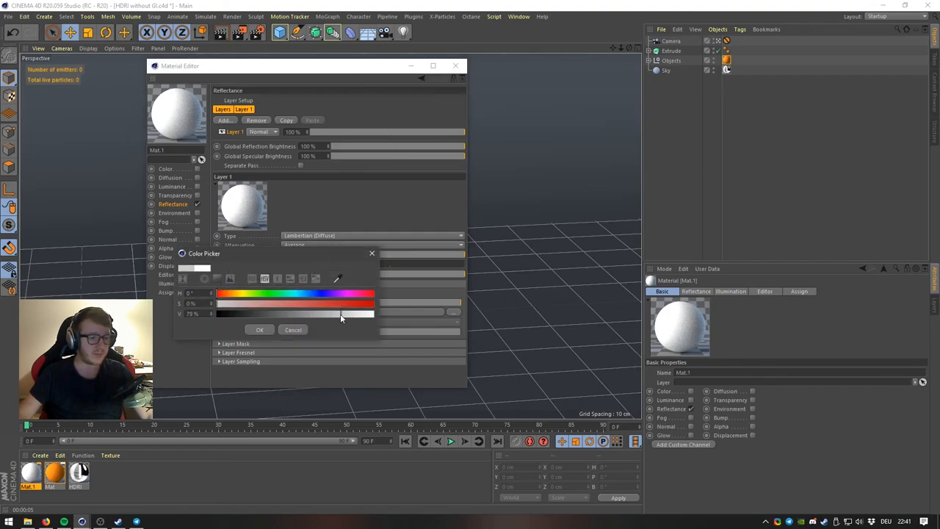
left_click(259, 329)
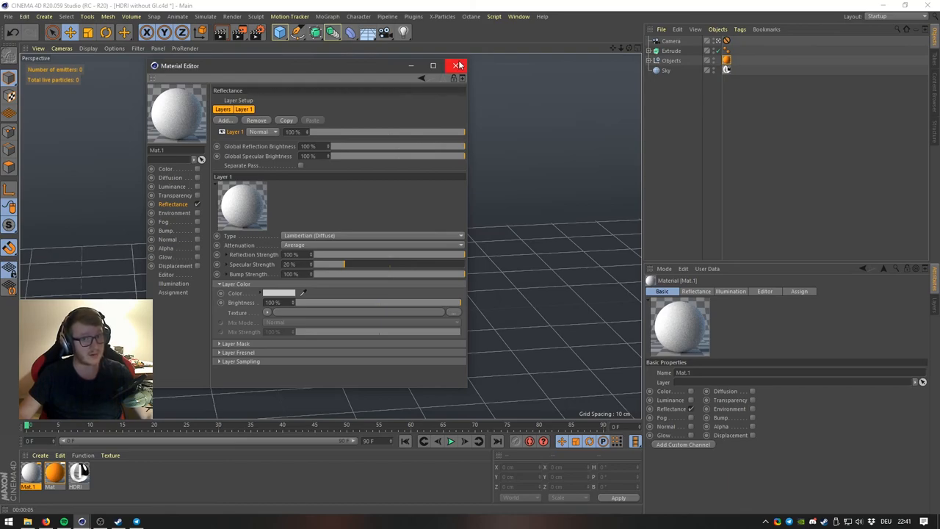
left_click(457, 65)
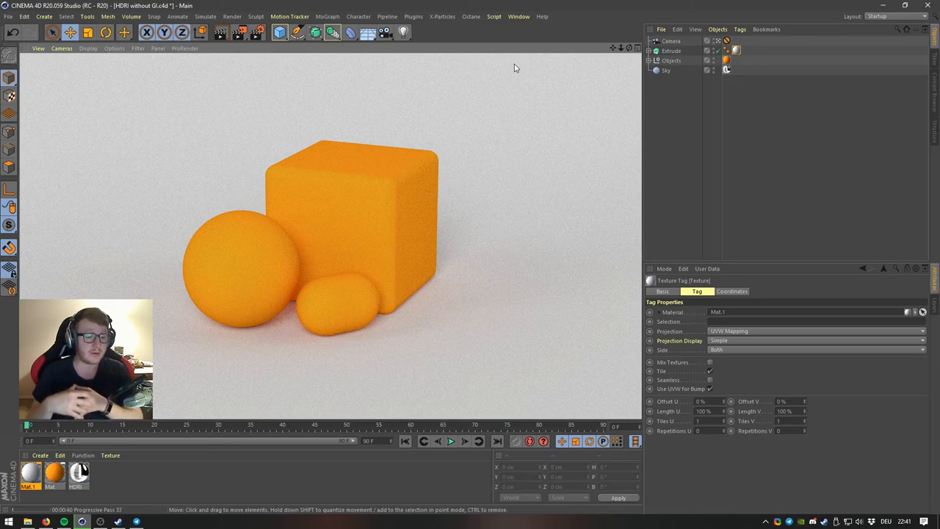
mouse_move(378, 195)
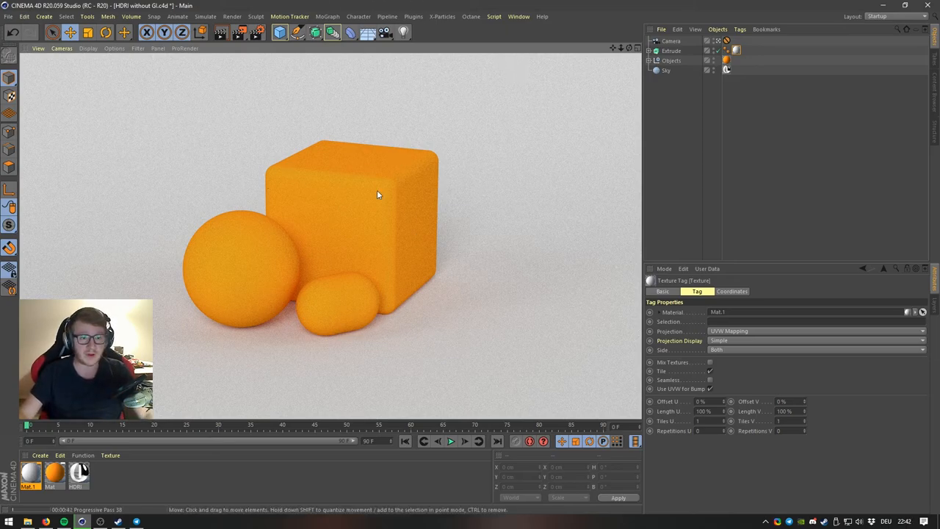
Add a Beckmann layer with Glass Fresnel to the orange Mat, then select Layer 1
left_click(55, 476)
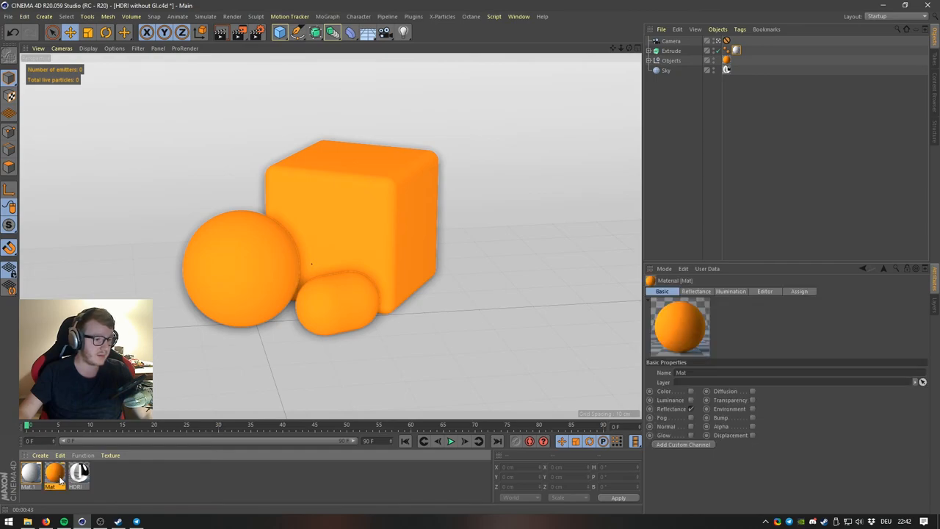
double_click(55, 472)
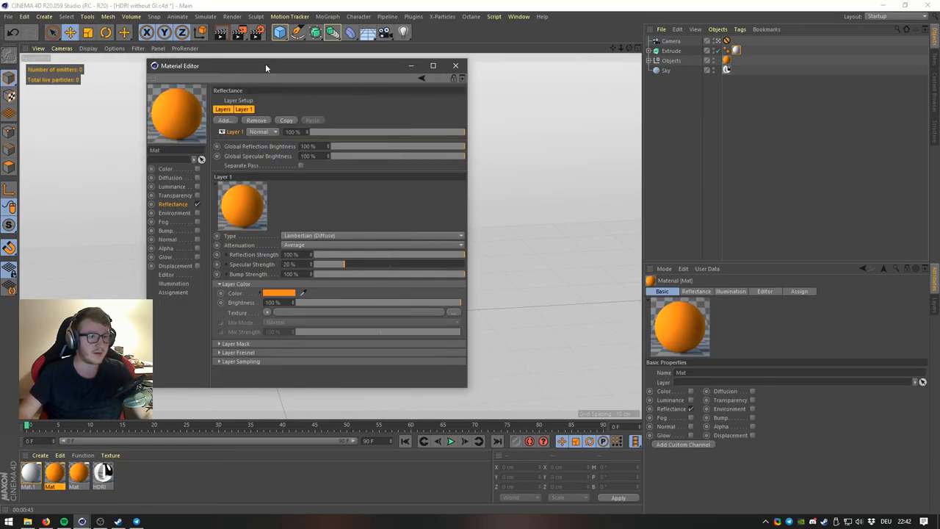
left_click(225, 120)
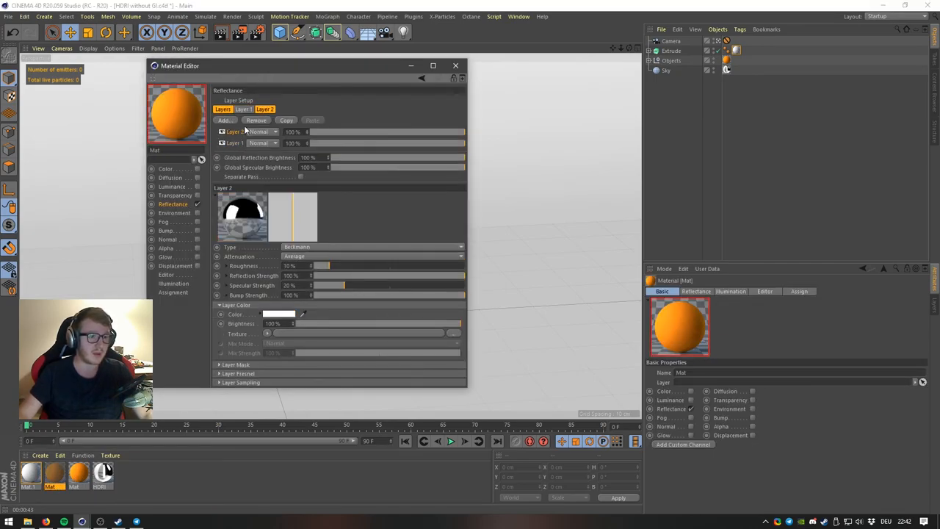
left_click(220, 323)
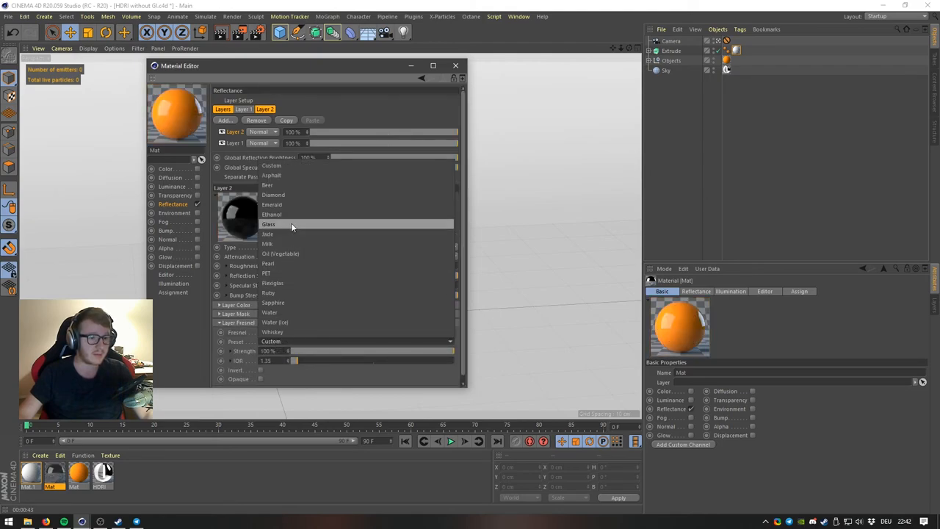
left_click(268, 224)
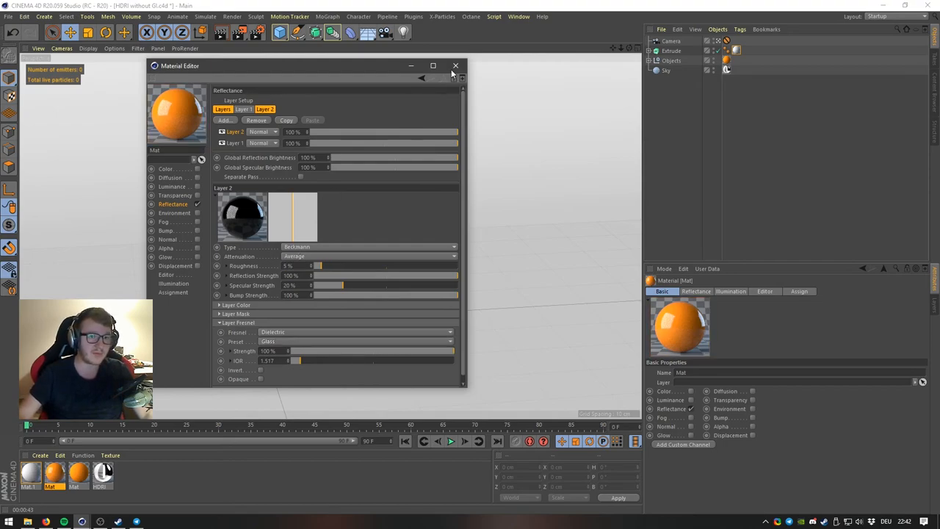
left_click(218, 322)
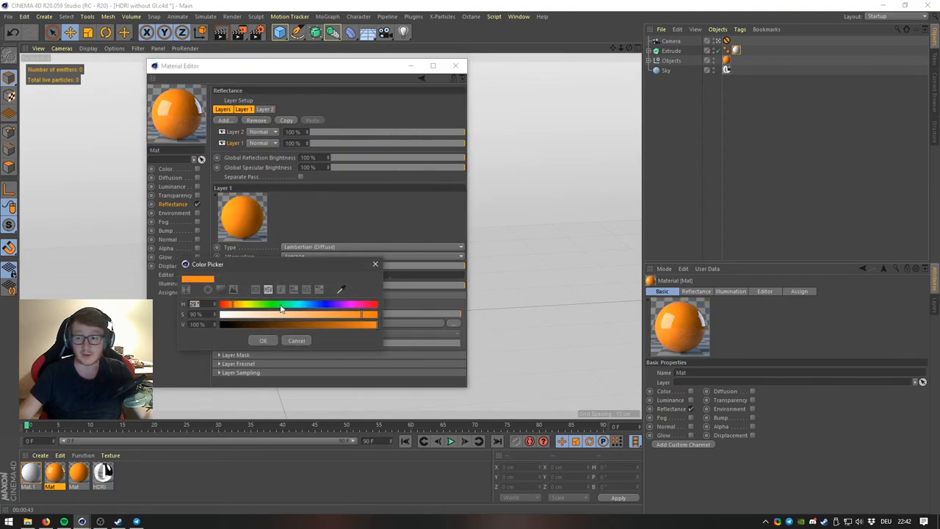
Shift one material's hue to blue and set the orange Layer 2 roughness to 50%
left_click_drag(279, 304, 301, 304)
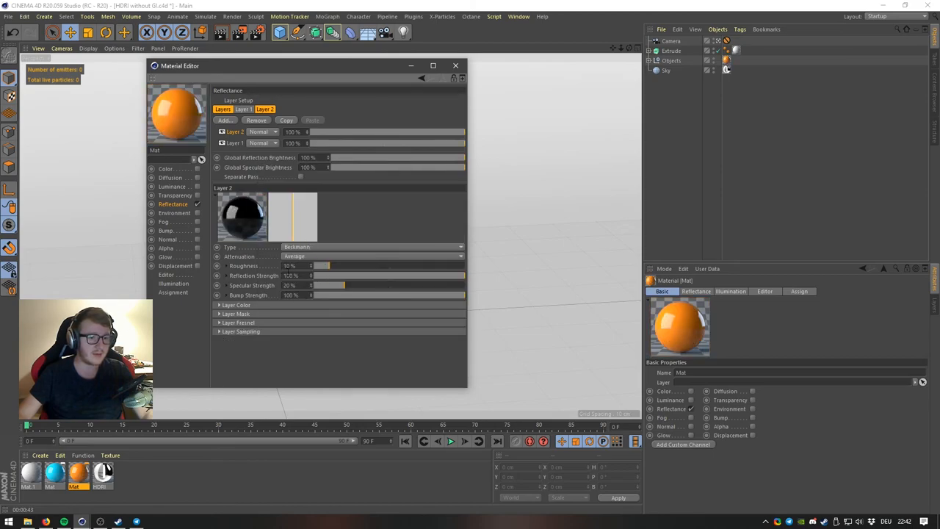
left_click(294, 265)
type("50")
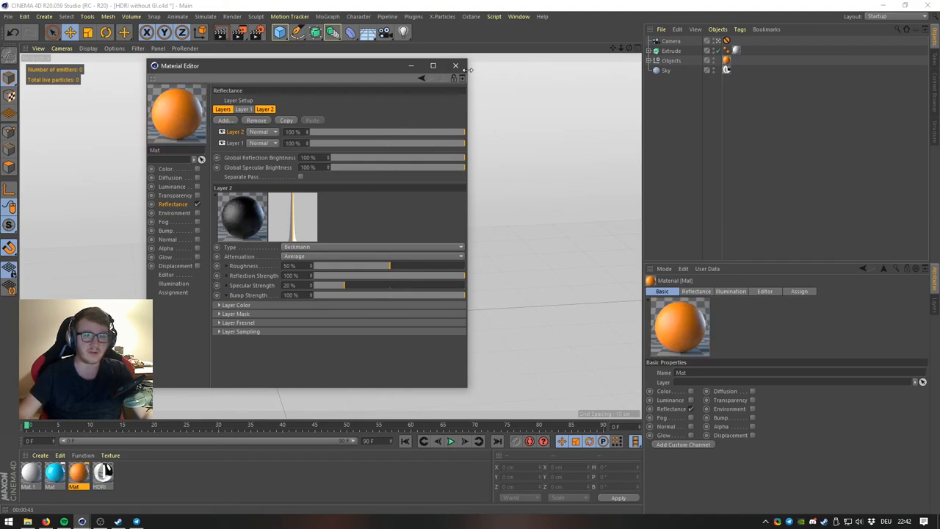
Close the Material Editor to preview the materials in the viewport
left_click(455, 65)
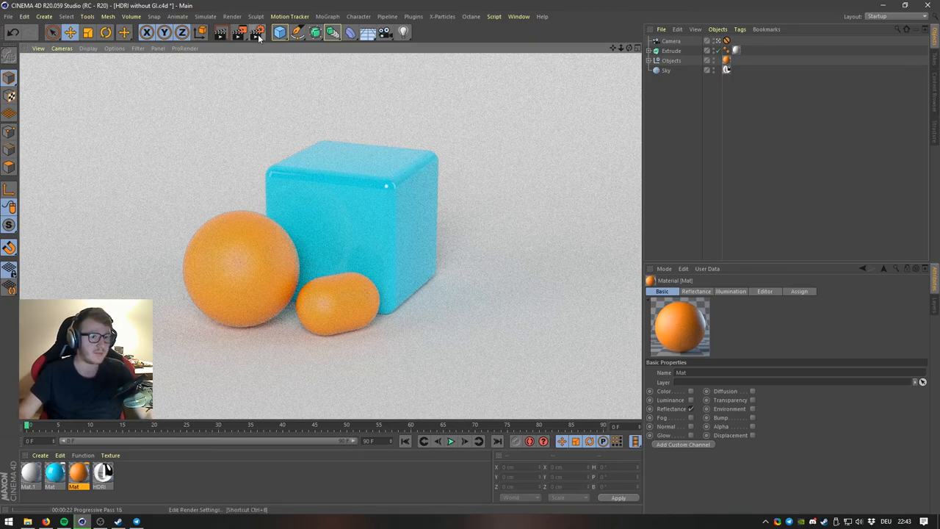
mouse_move(258, 33)
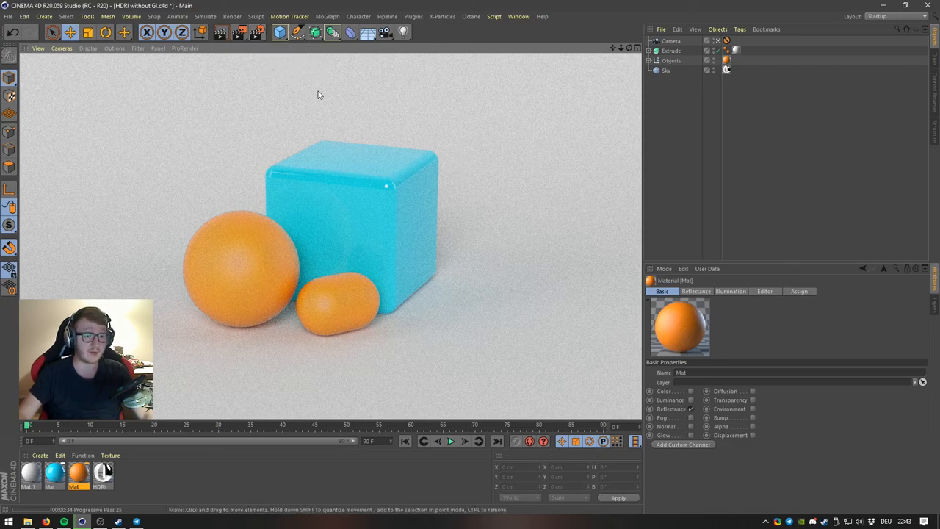
mouse_move(434, 176)
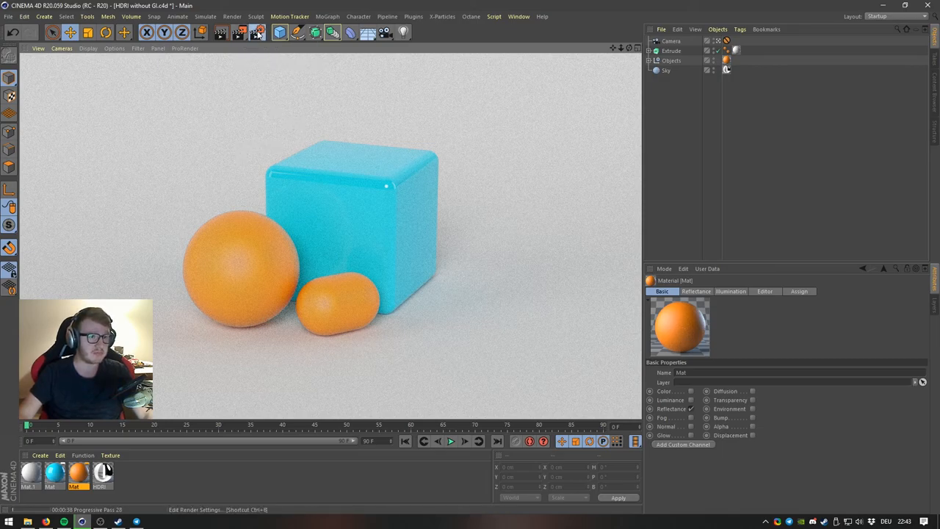
Render a 1280×720 frame to the Picture Viewer, then close the viewer
left_click(256, 31)
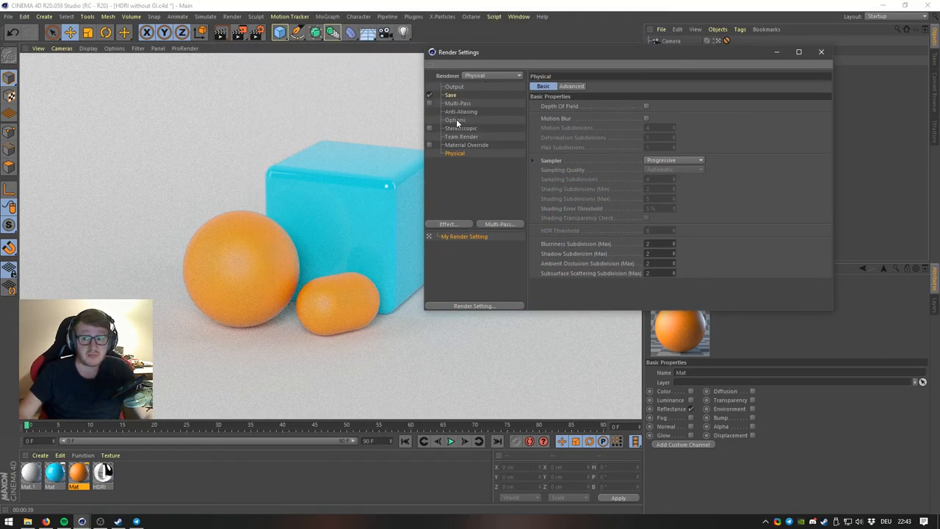
left_click(454, 120)
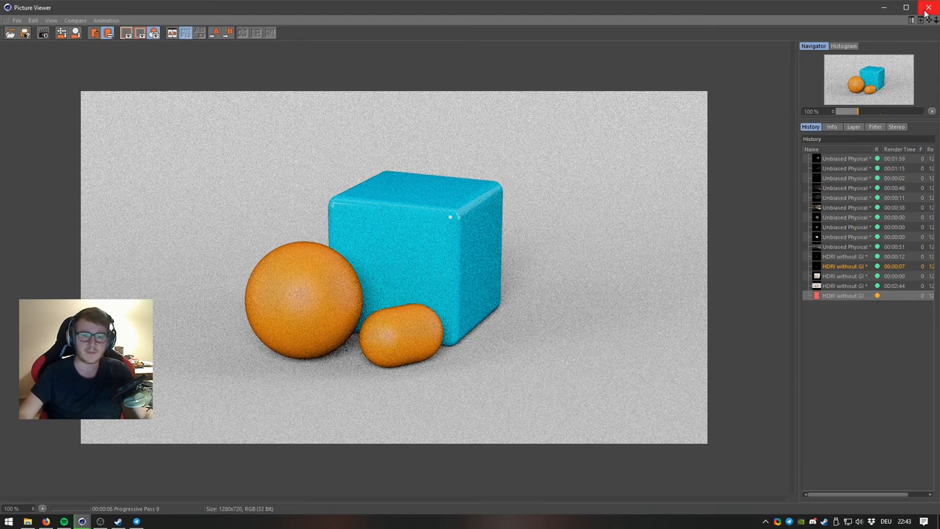
mouse_move(928, 8)
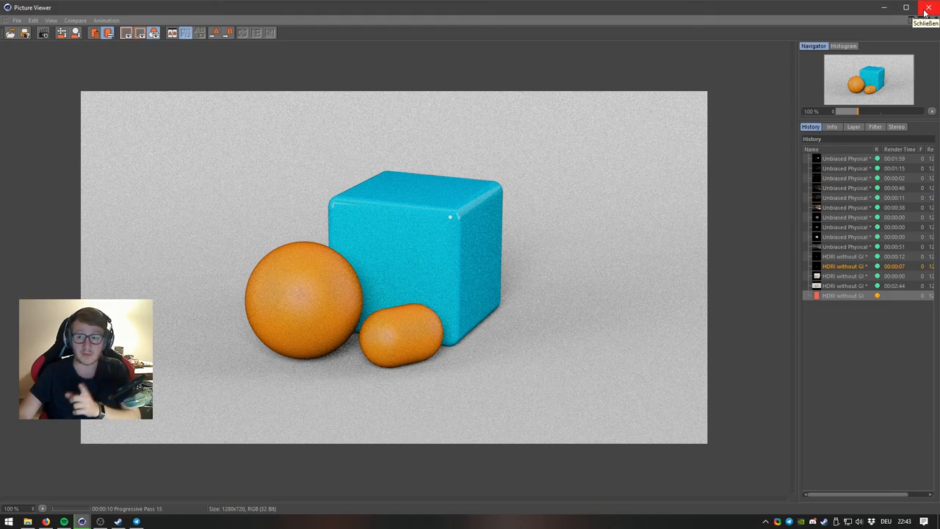
left_click(927, 8)
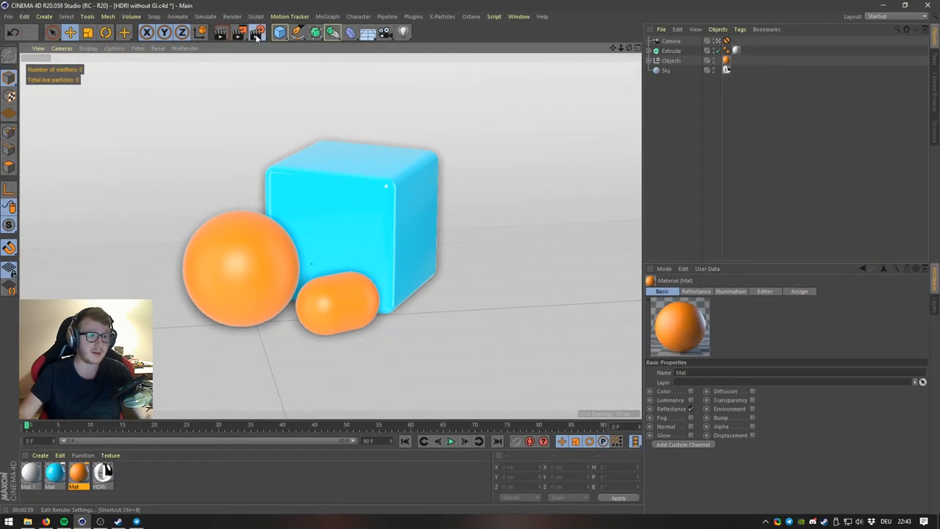
Re-render to the Picture Viewer, stopping the running render for a fresh one
left_click(257, 31)
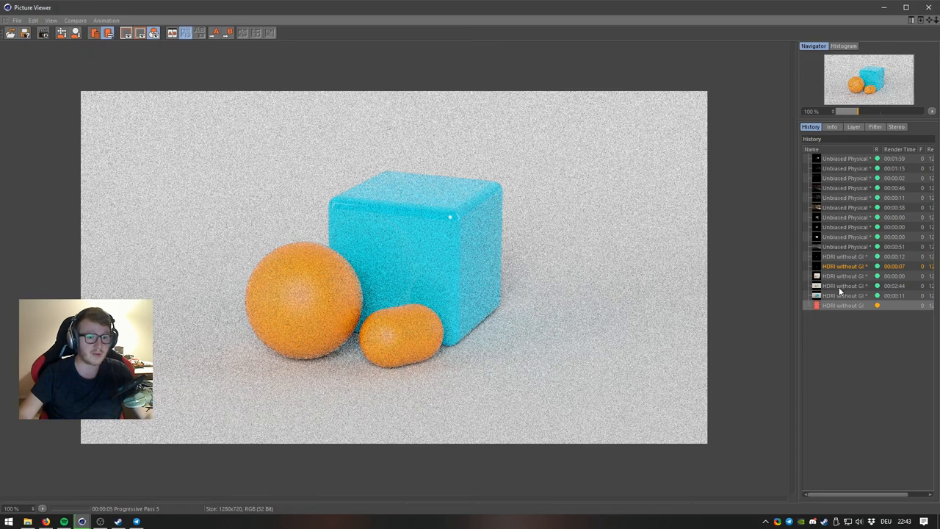
left_click(844, 295)
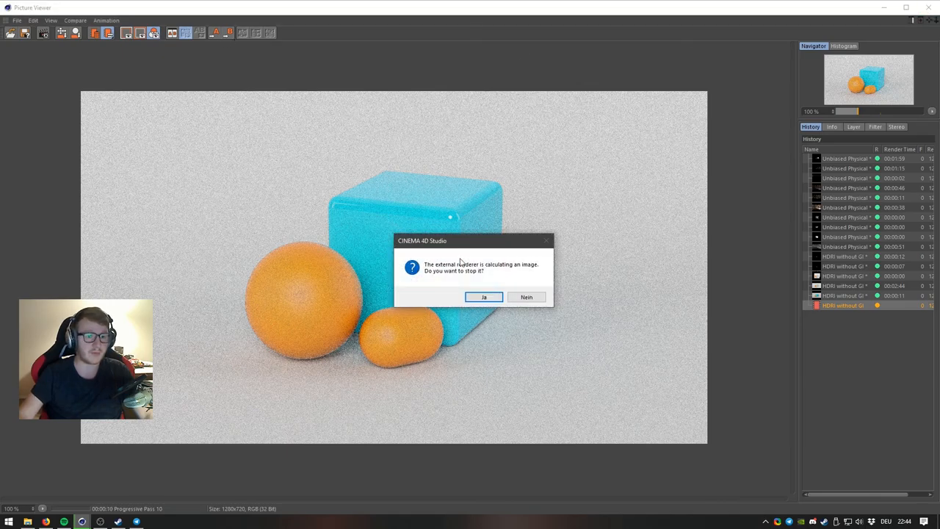
left_click(483, 296)
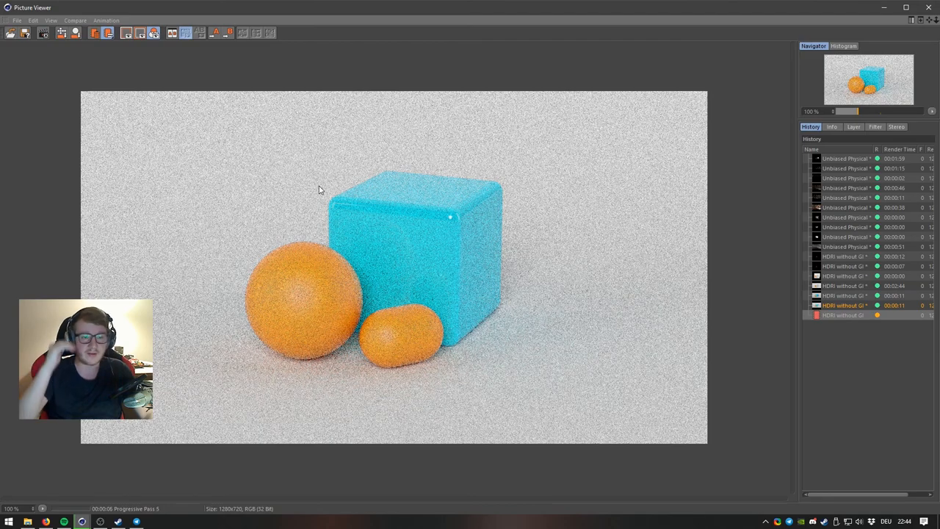
mouse_move(771, 281)
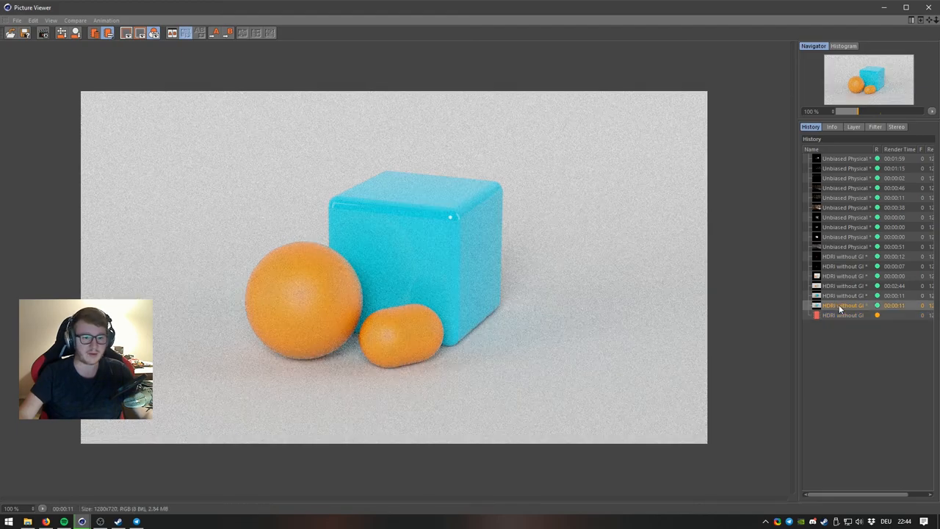
Create Mat.2 with Transparency (refraction 1.49) and Reflectance enabled
left_click(844, 315)
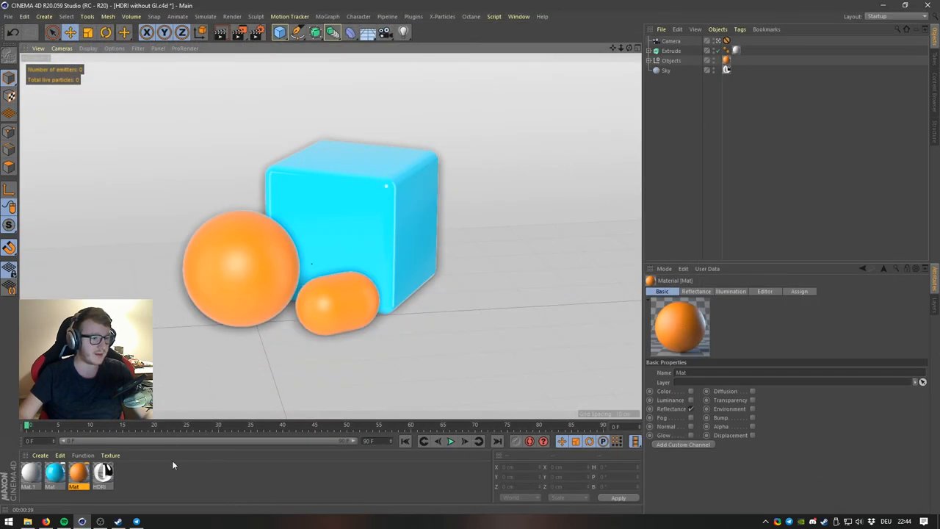
left_click(31, 473)
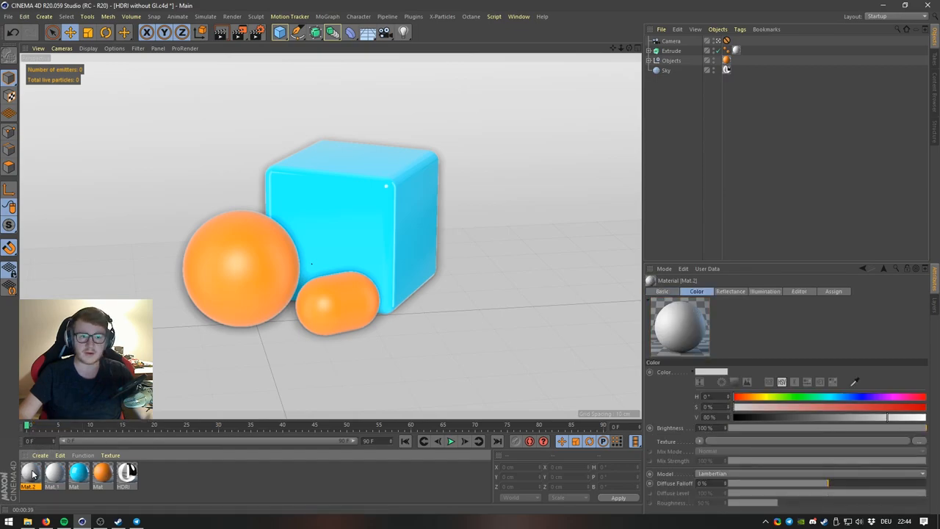
double_click(28, 473)
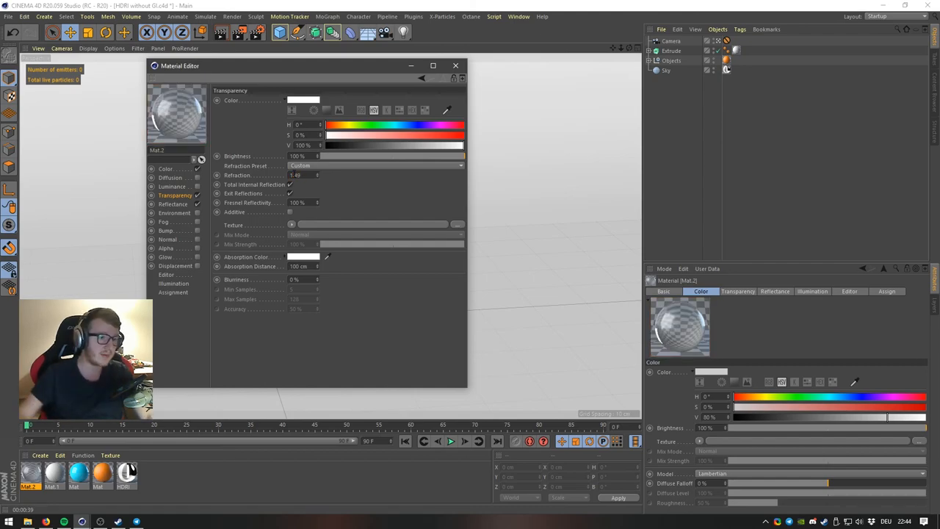
left_click(173, 203)
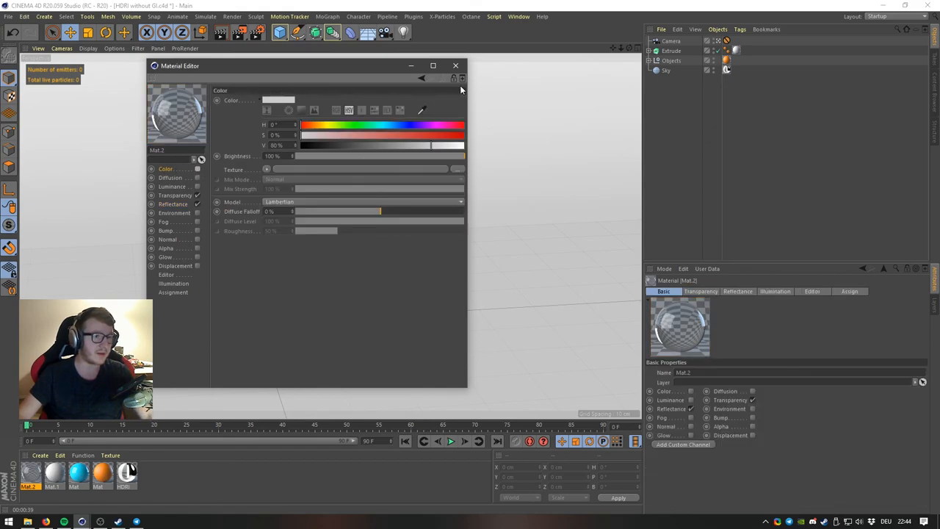
Close the Mat.2 Material Editor
left_click(455, 65)
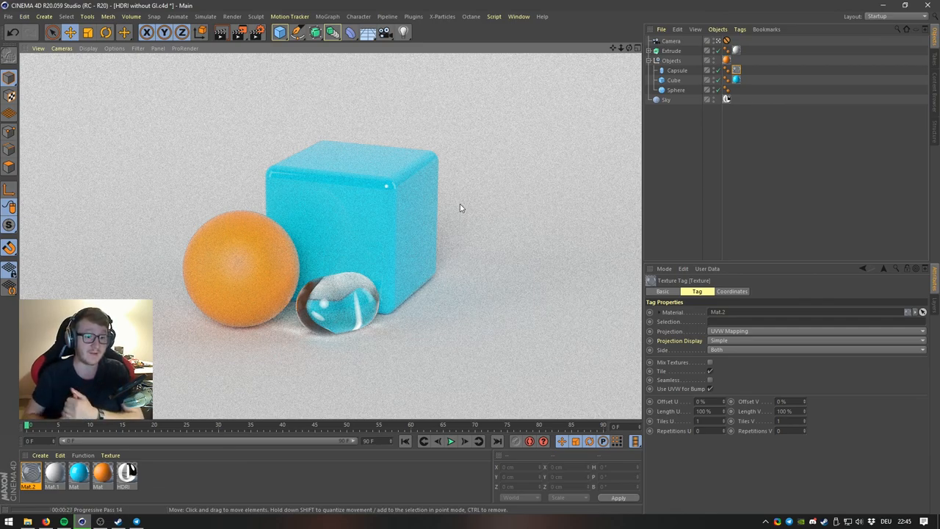
mouse_move(281, 324)
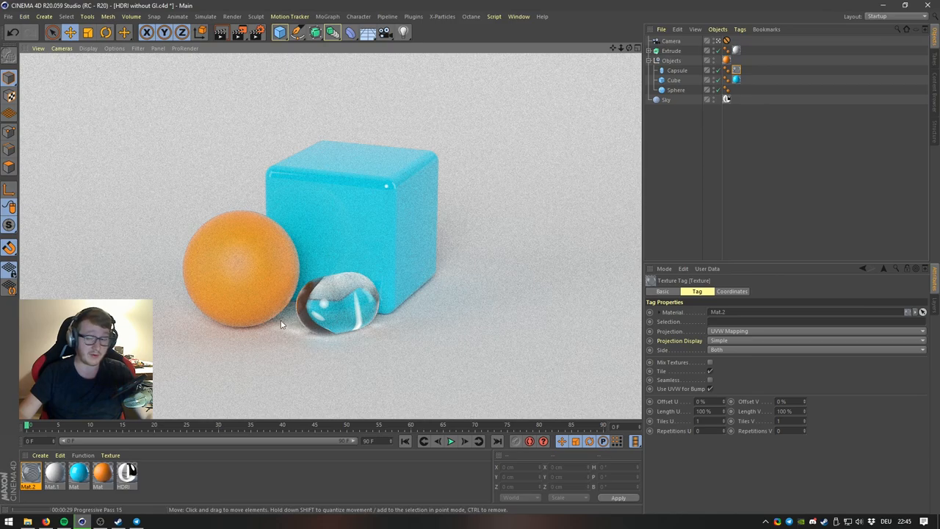